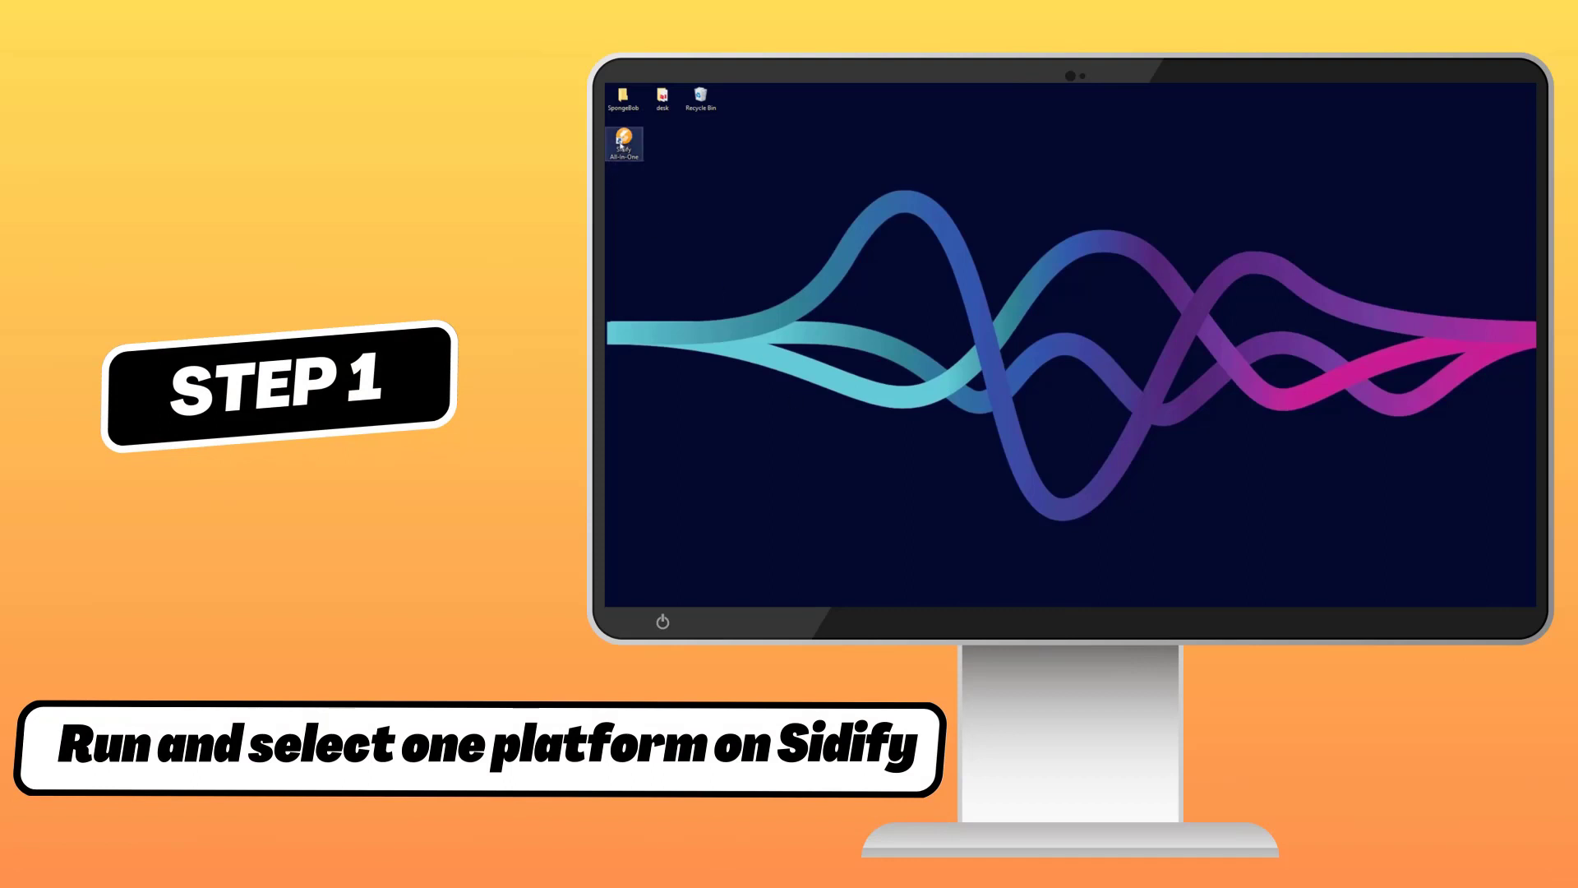
# - Start Sidify All-In-One and pick the Spotify desktop app as the music source
pyautogui.doubleClick(623, 142)
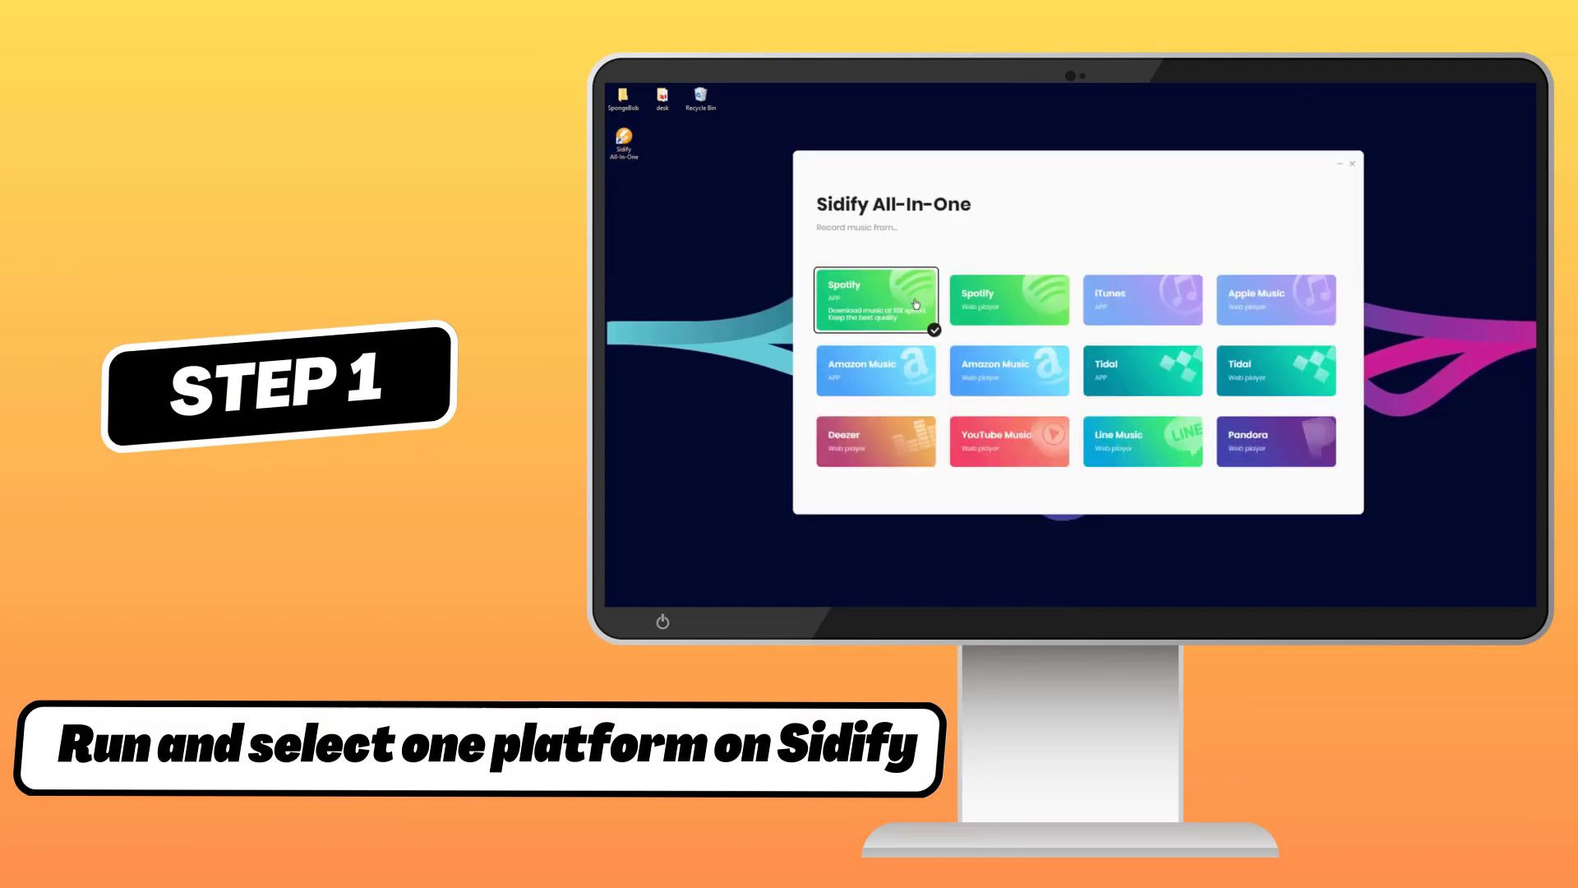
pyautogui.moveTo(1264, 120)
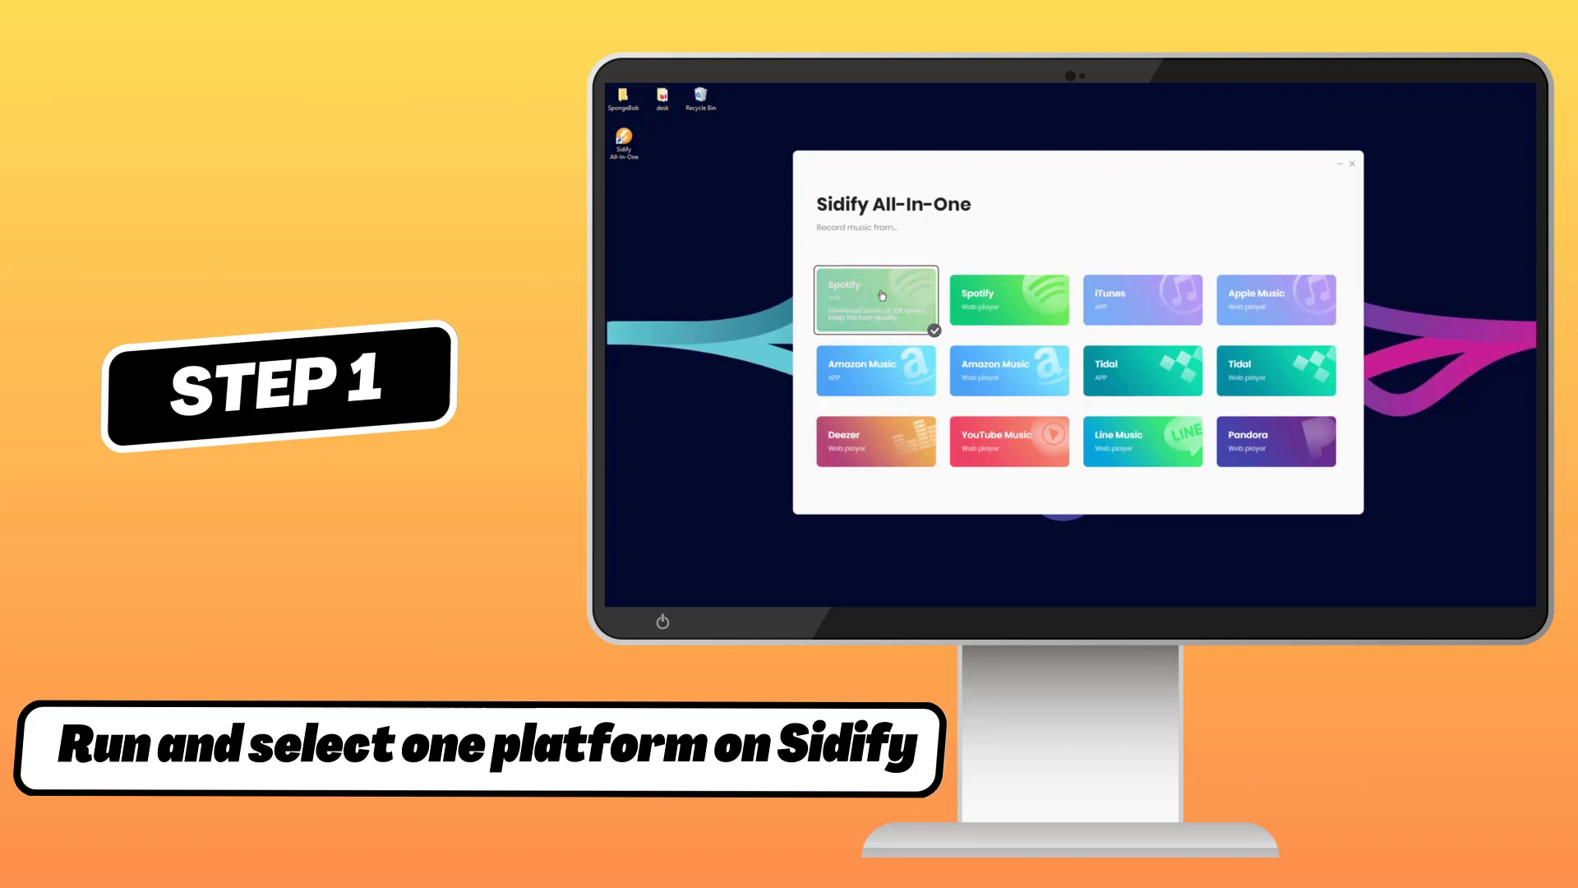
pyautogui.click(873, 299)
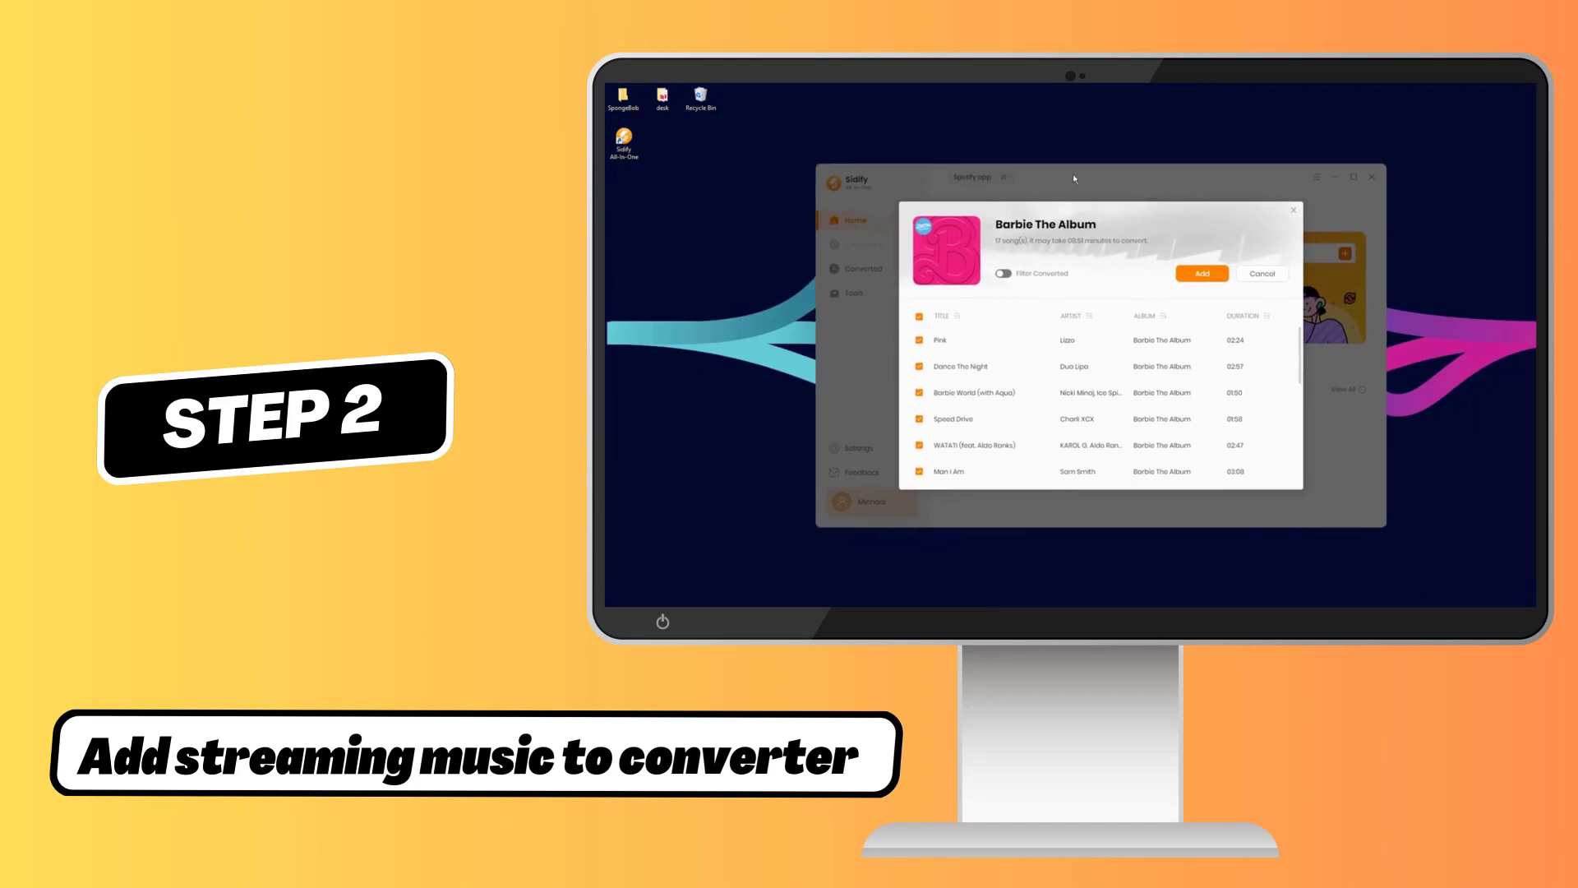
# - Untick all album songs, keep Dance The Night, Barbie World and the Billie Eilish track, and add them
pyautogui.click(917, 316)
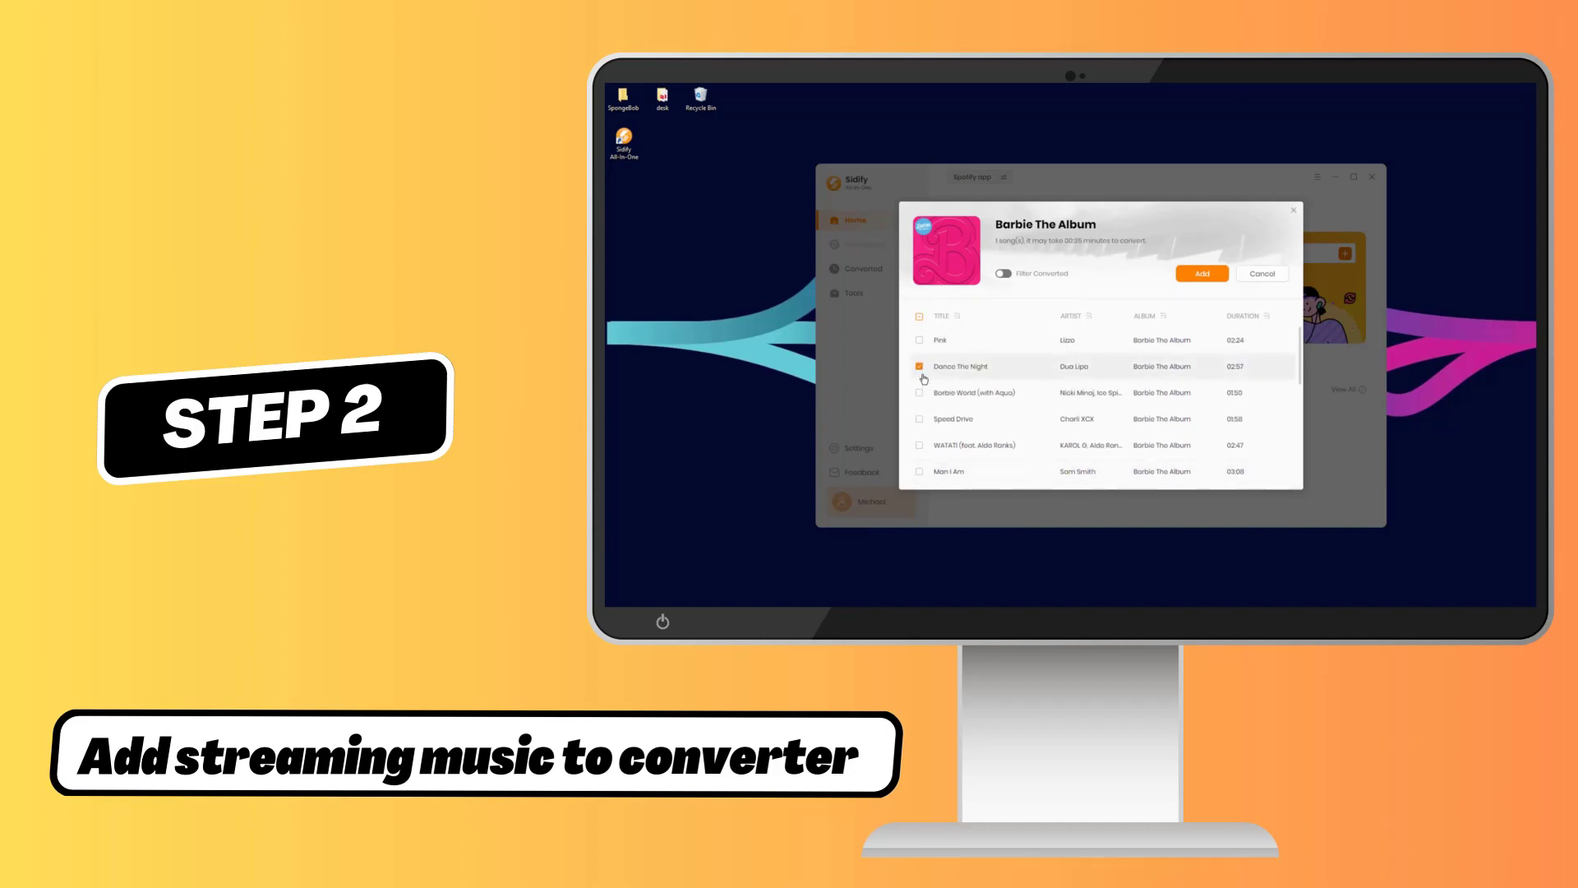
pyautogui.scroll(-3)
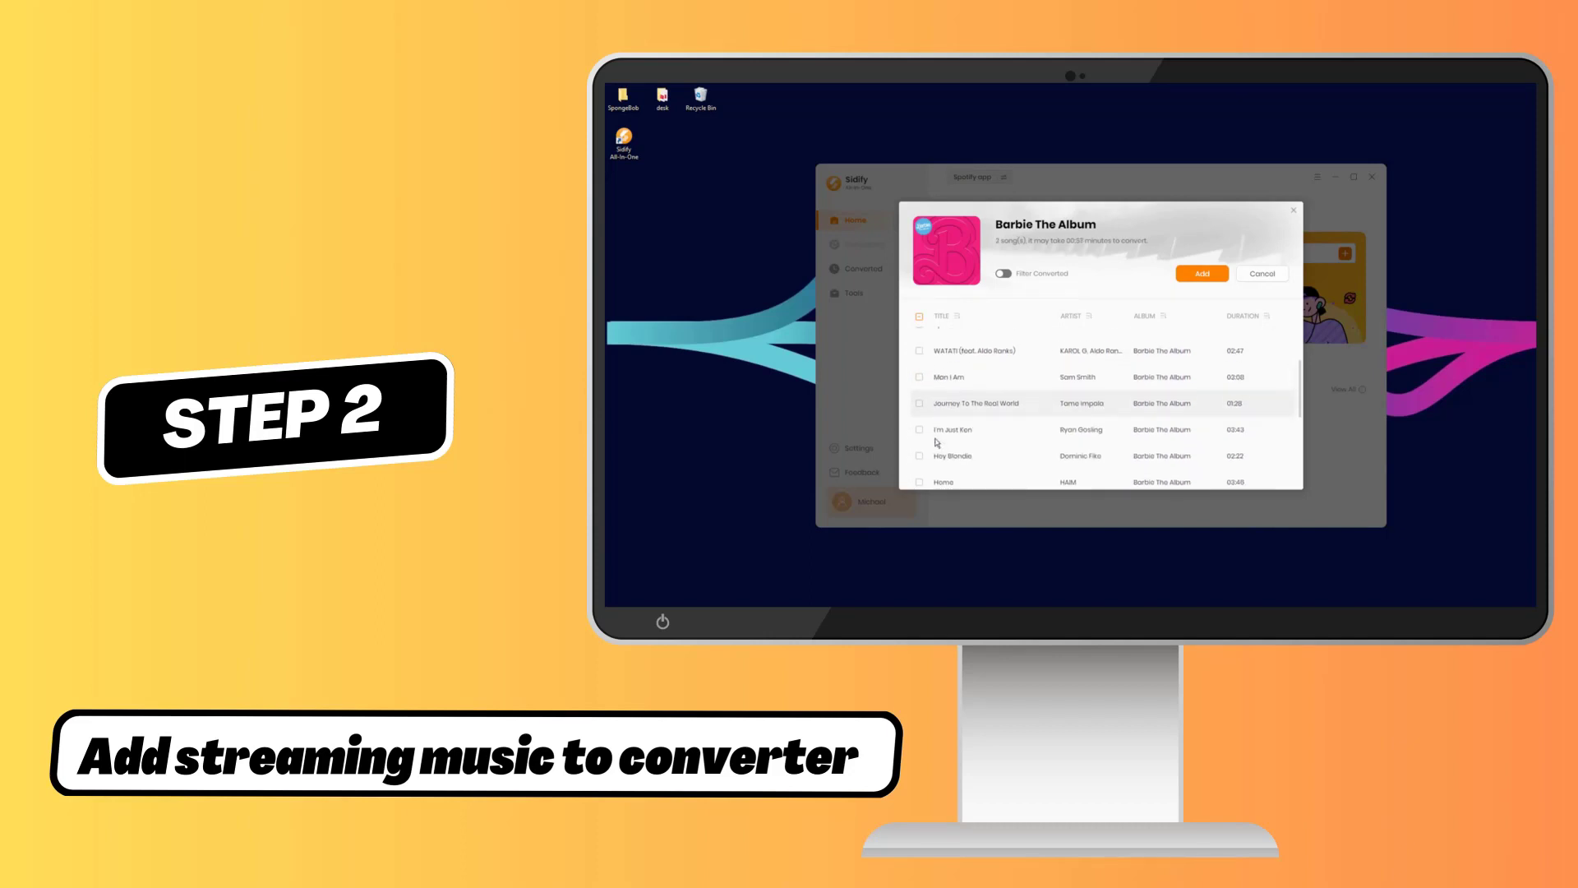
pyautogui.scroll(-3)
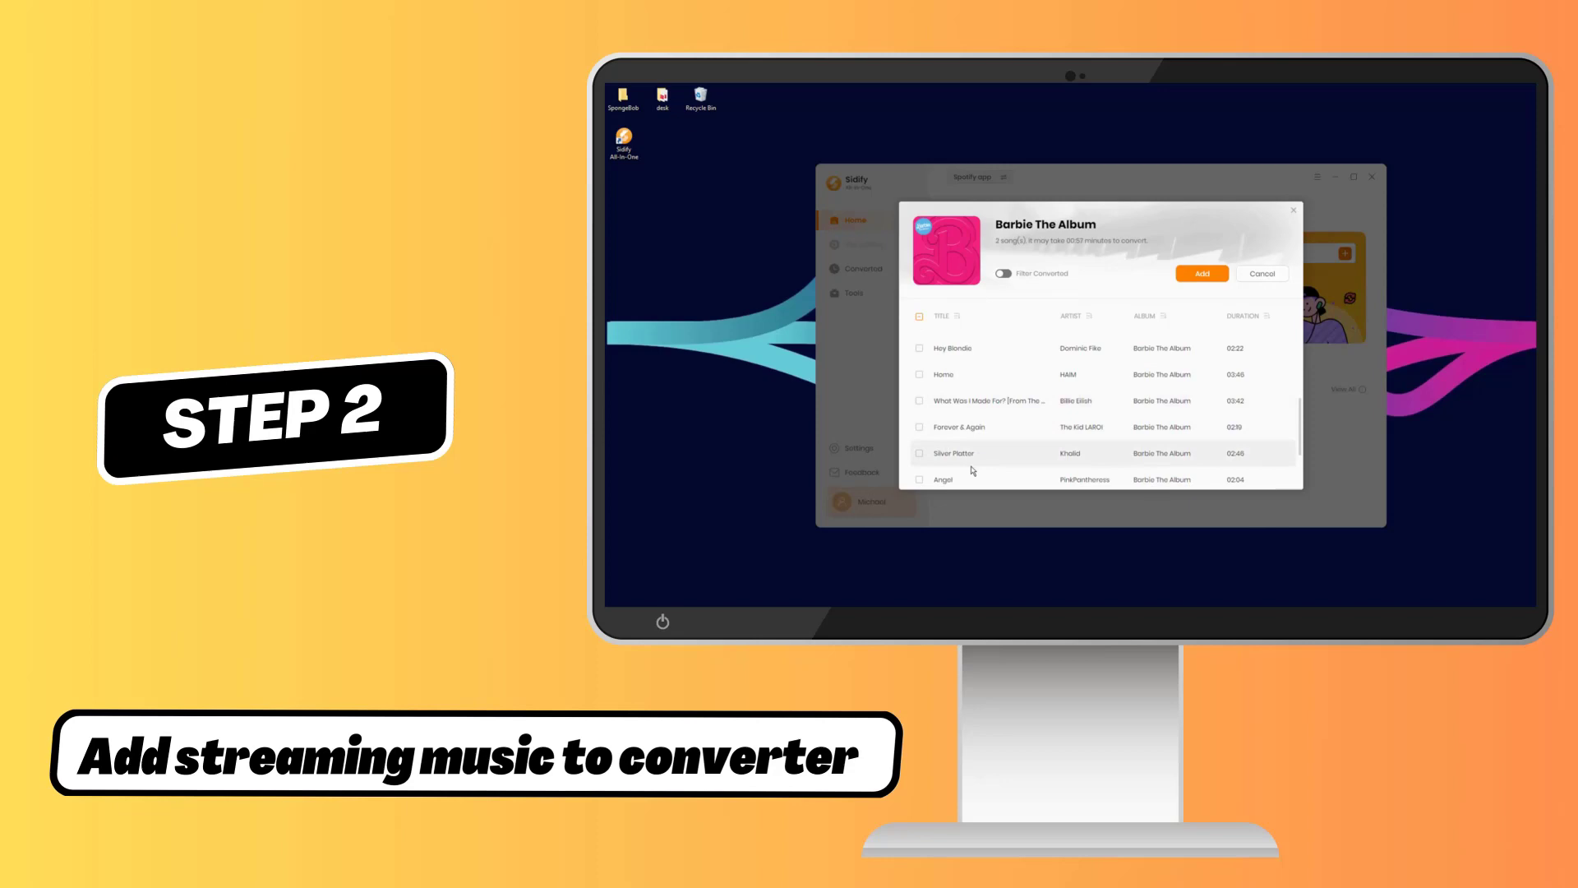
pyautogui.click(917, 399)
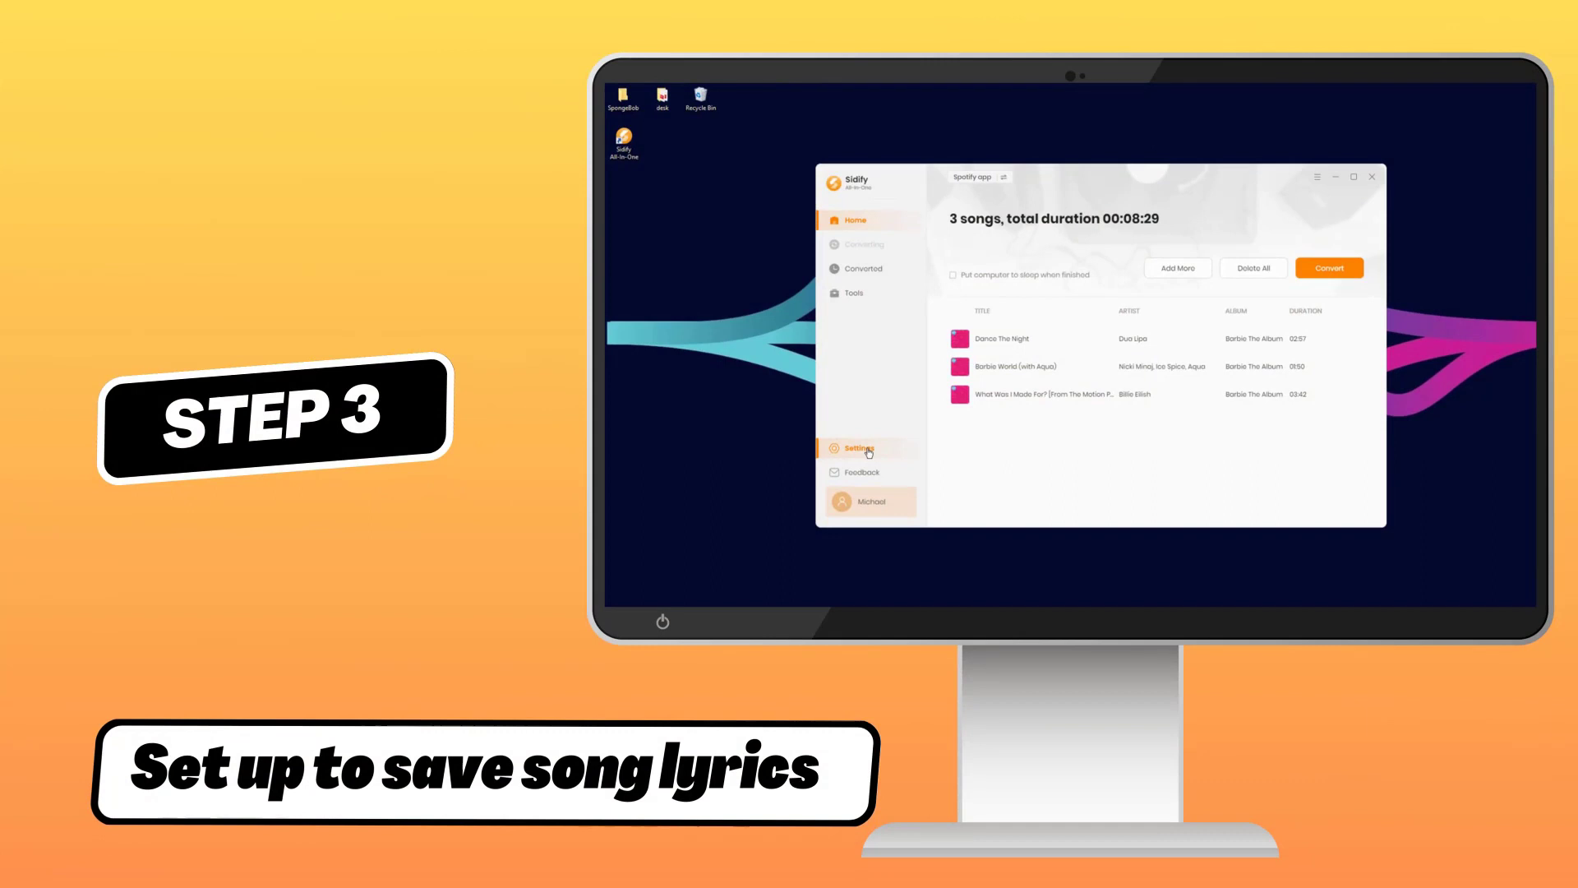
# - Choose Spotify Record mode with lyrics saved and Output Organized set to None, then return Home
pyautogui.click(856, 447)
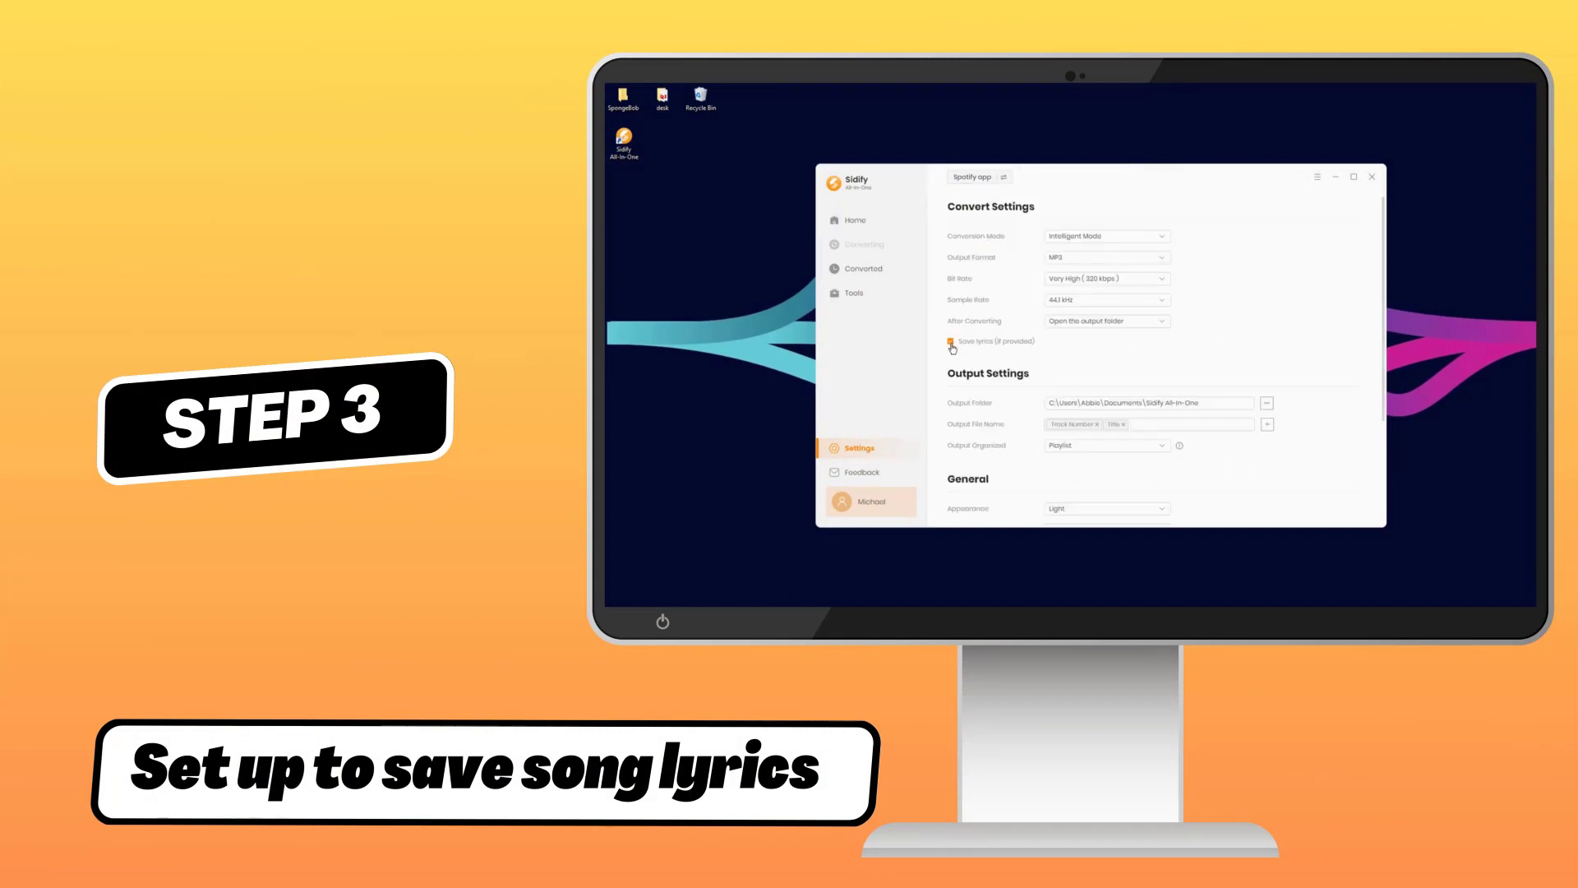
pyautogui.click(1105, 235)
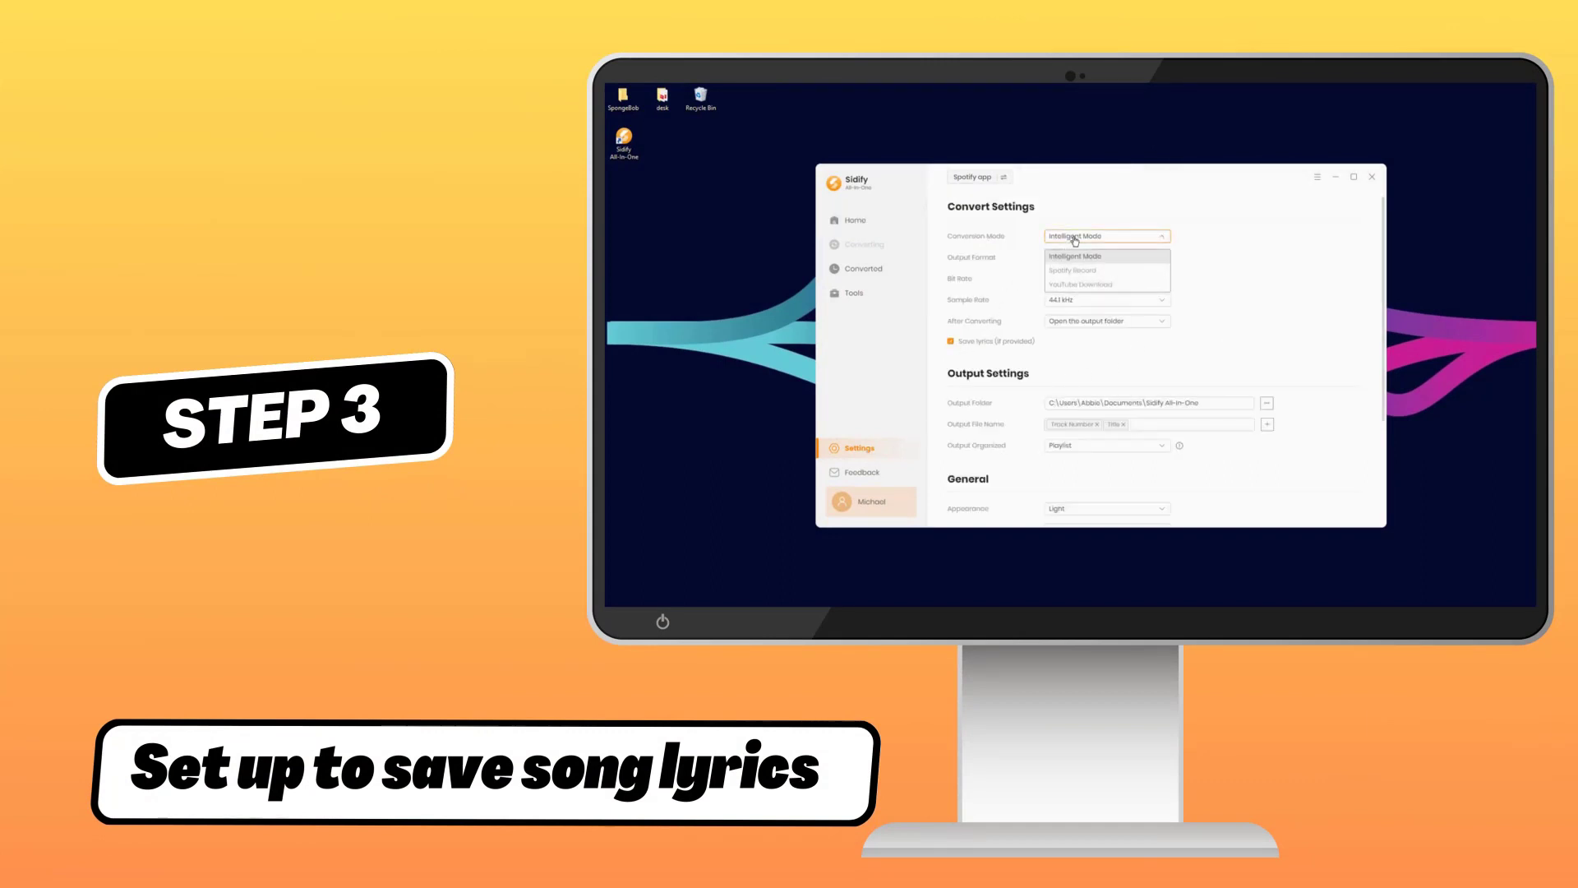
pyautogui.click(1073, 270)
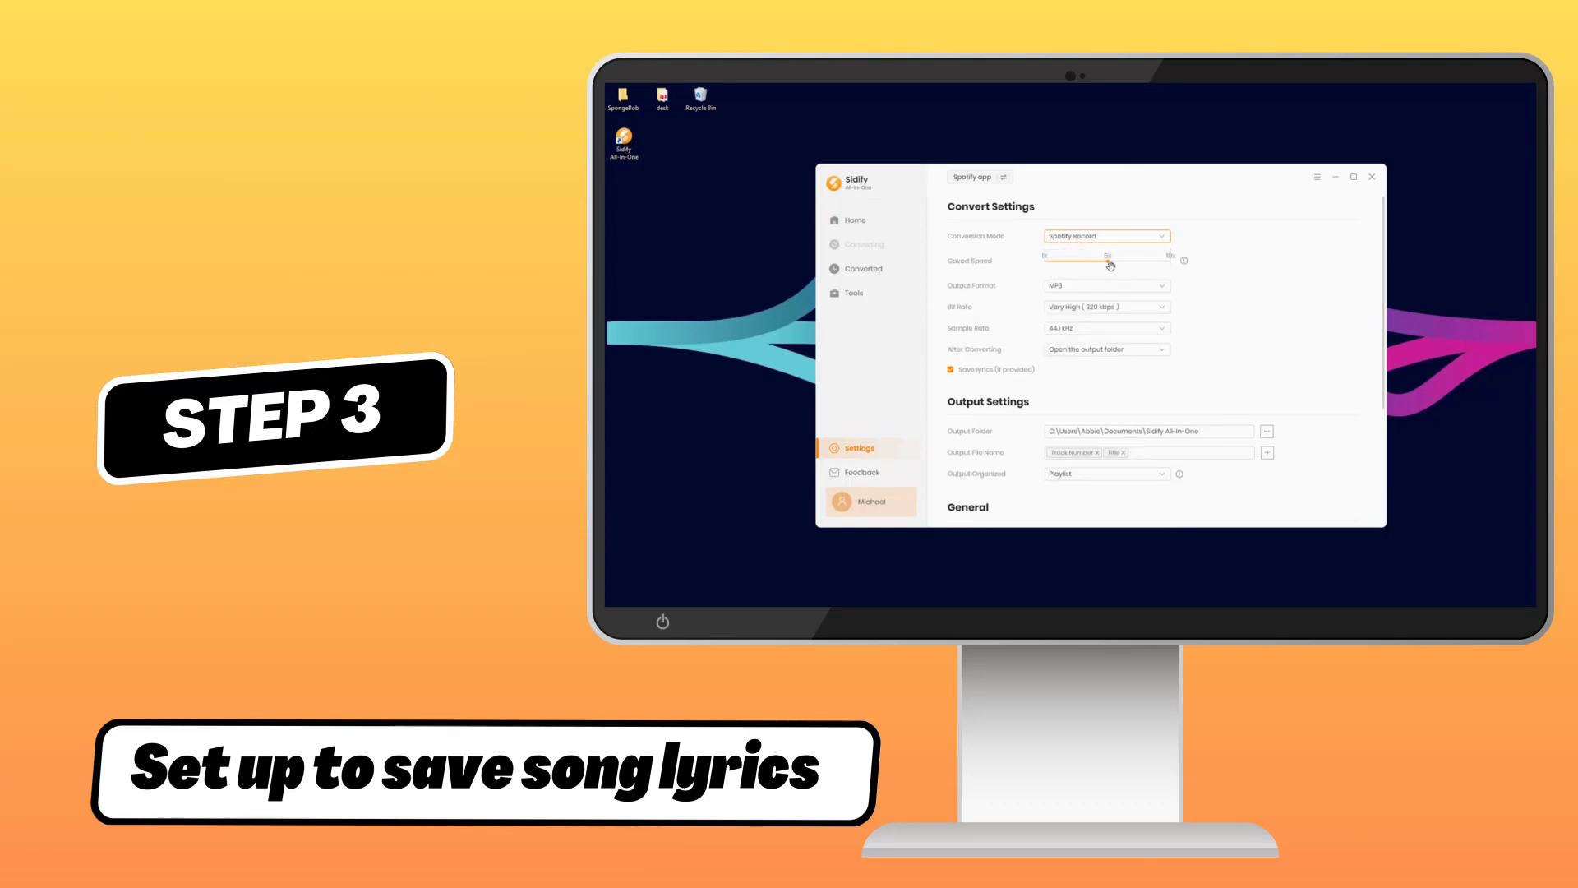
pyautogui.scroll(-3)
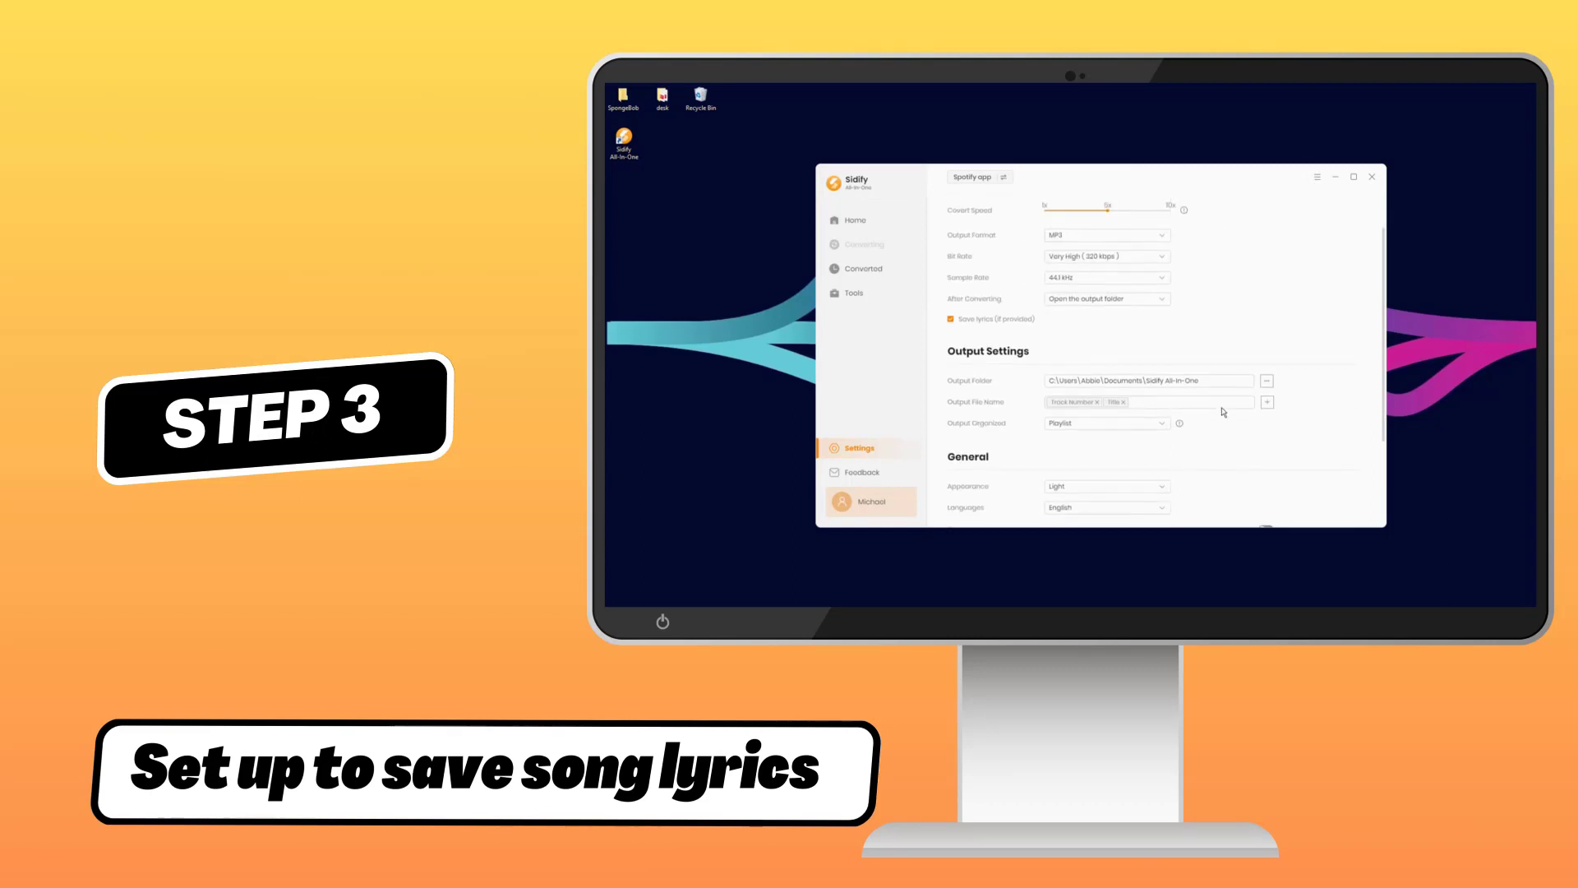
pyautogui.moveTo(1215, 401)
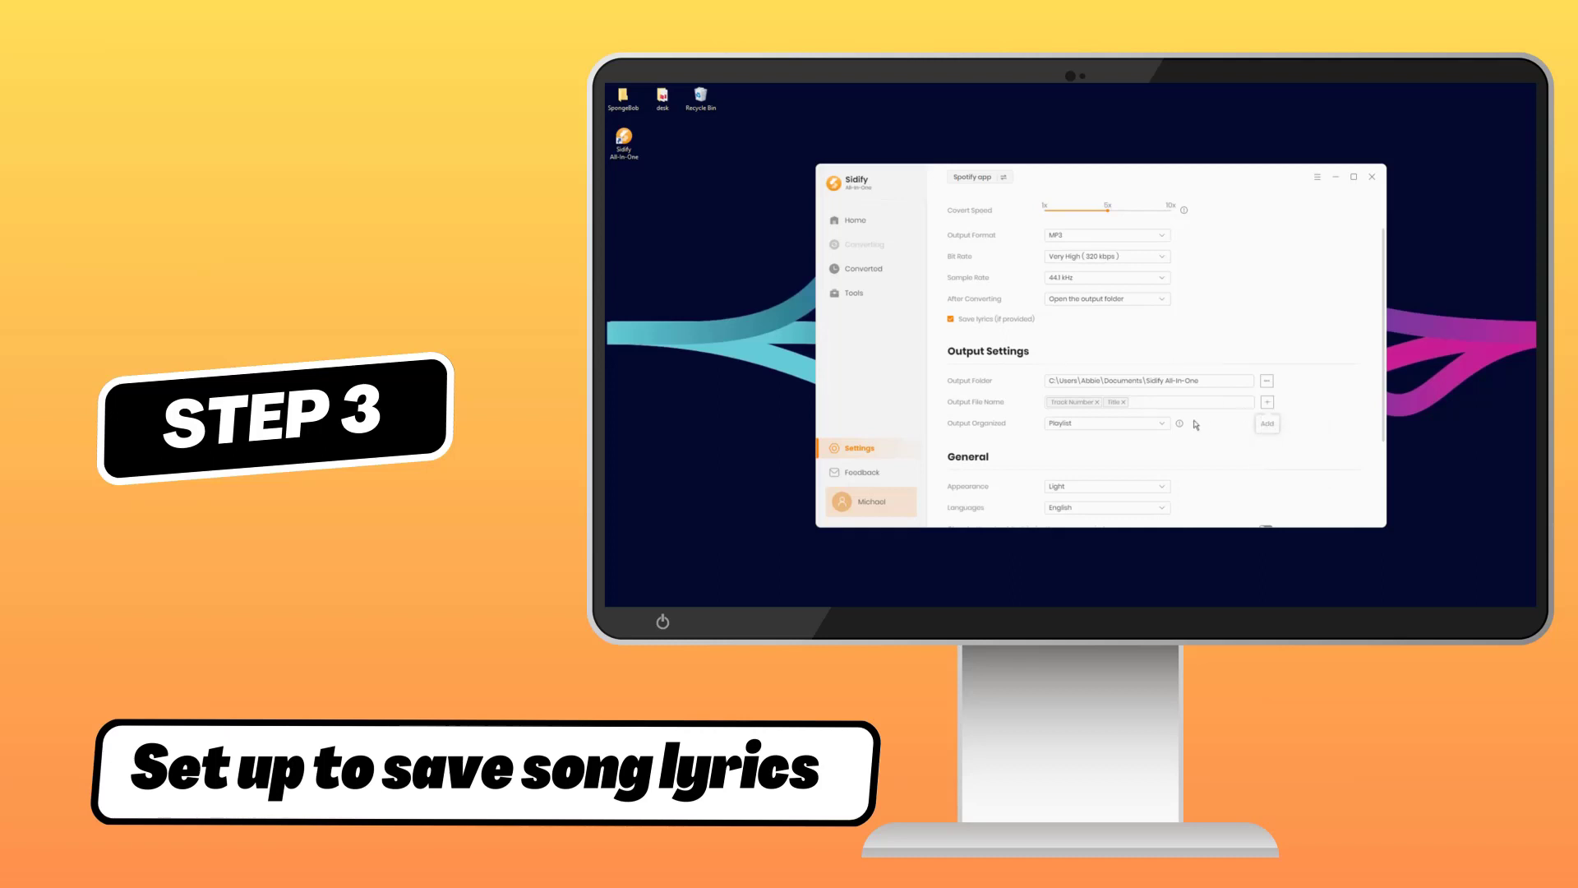
pyautogui.click(1106, 423)
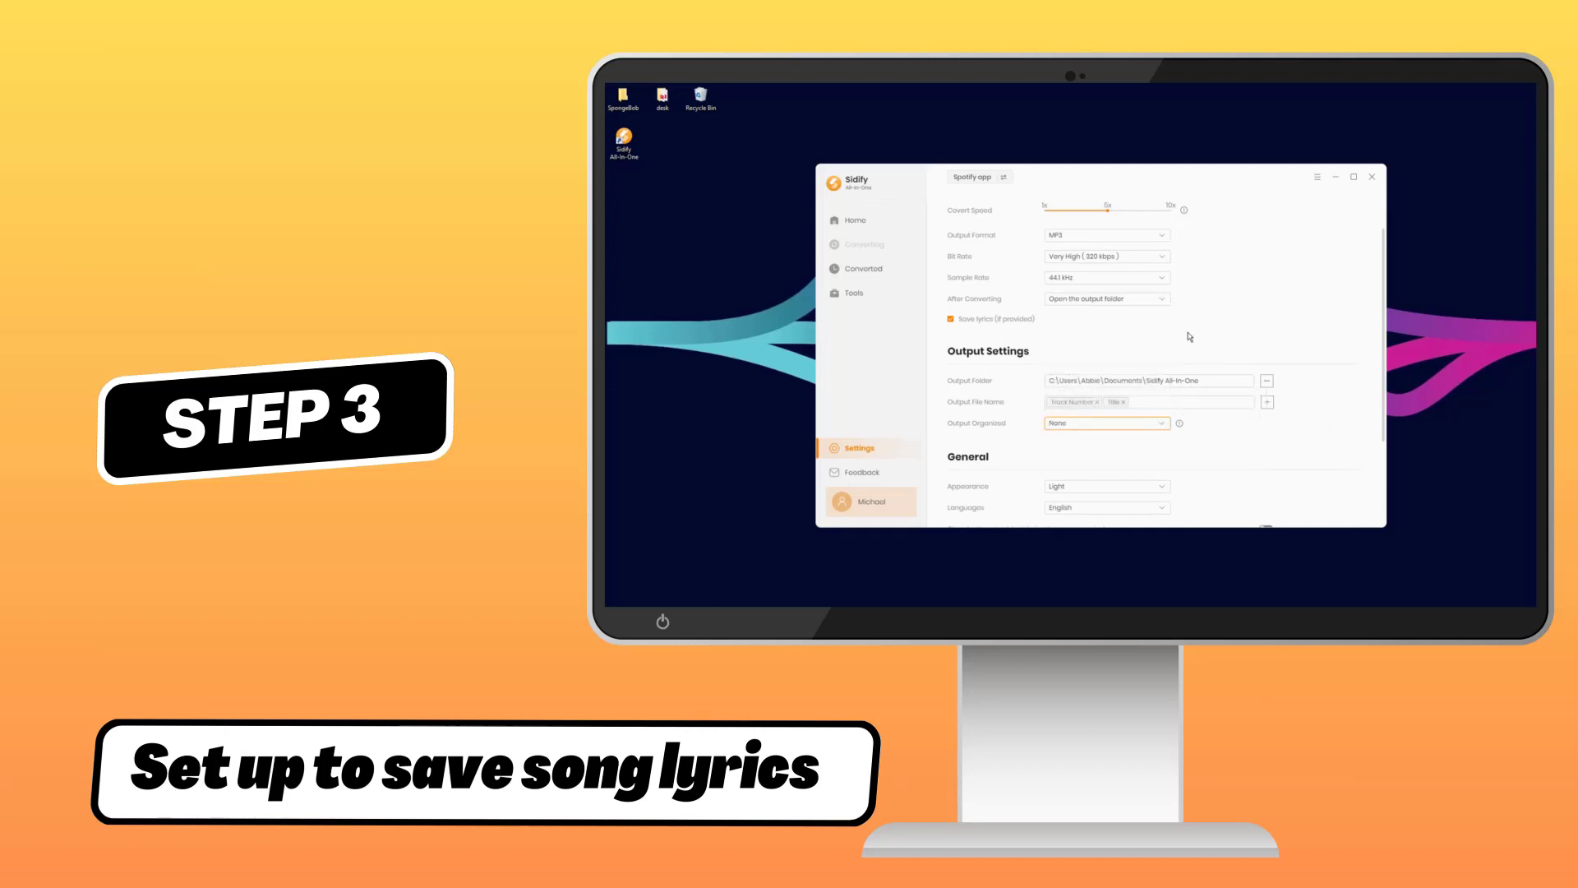
pyautogui.click(853, 219)
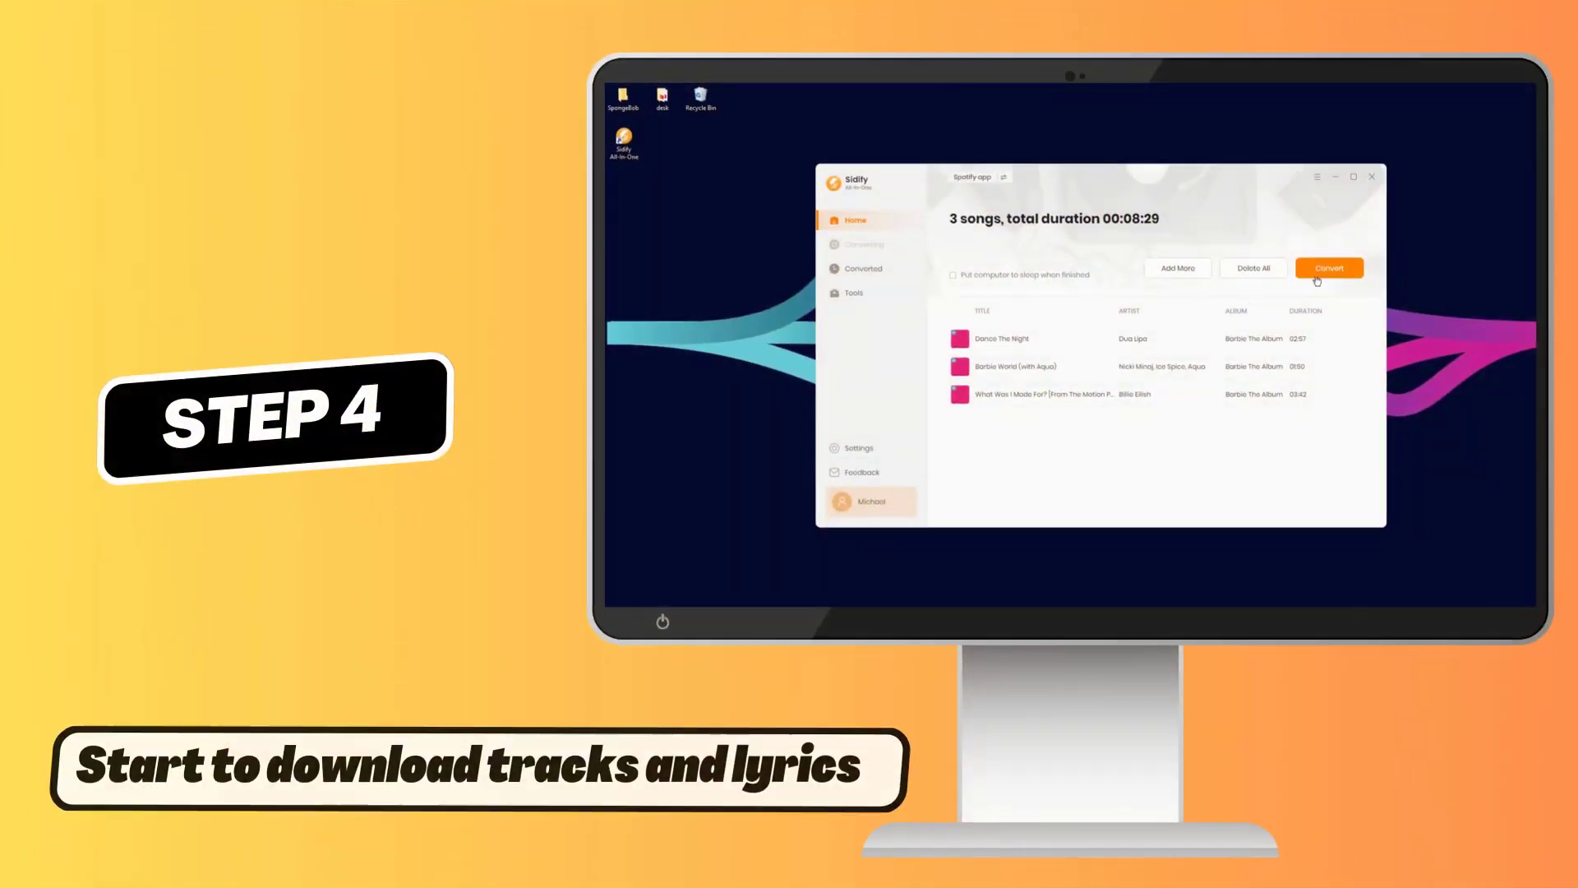
# - Convert the three songs and view their MP3 and LRC lyric files in the output folder
pyautogui.click(1328, 268)
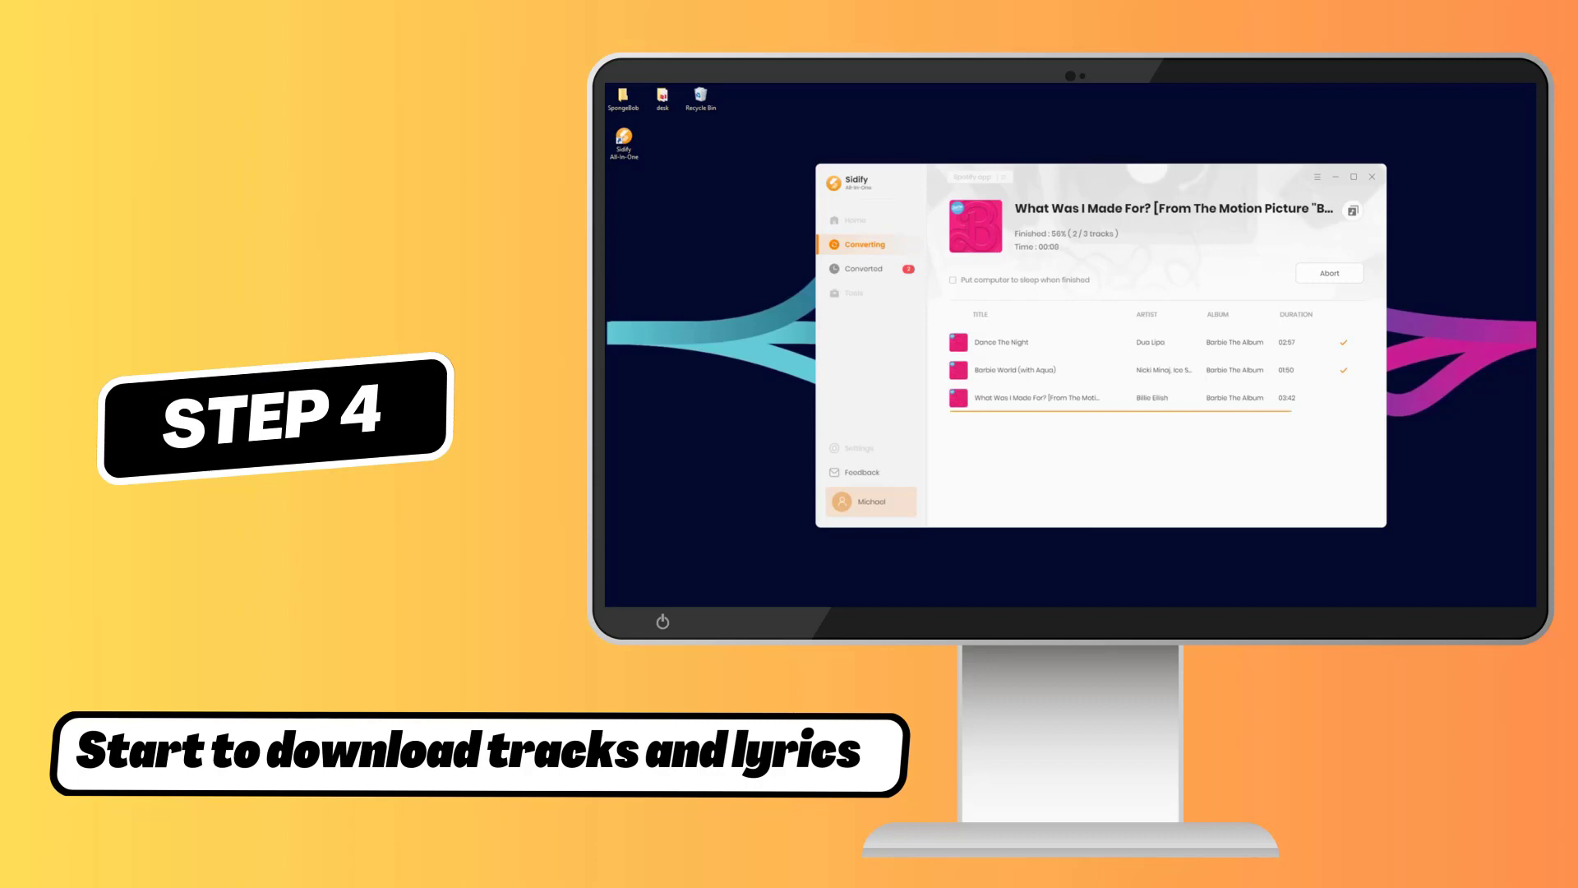
pyautogui.click(863, 268)
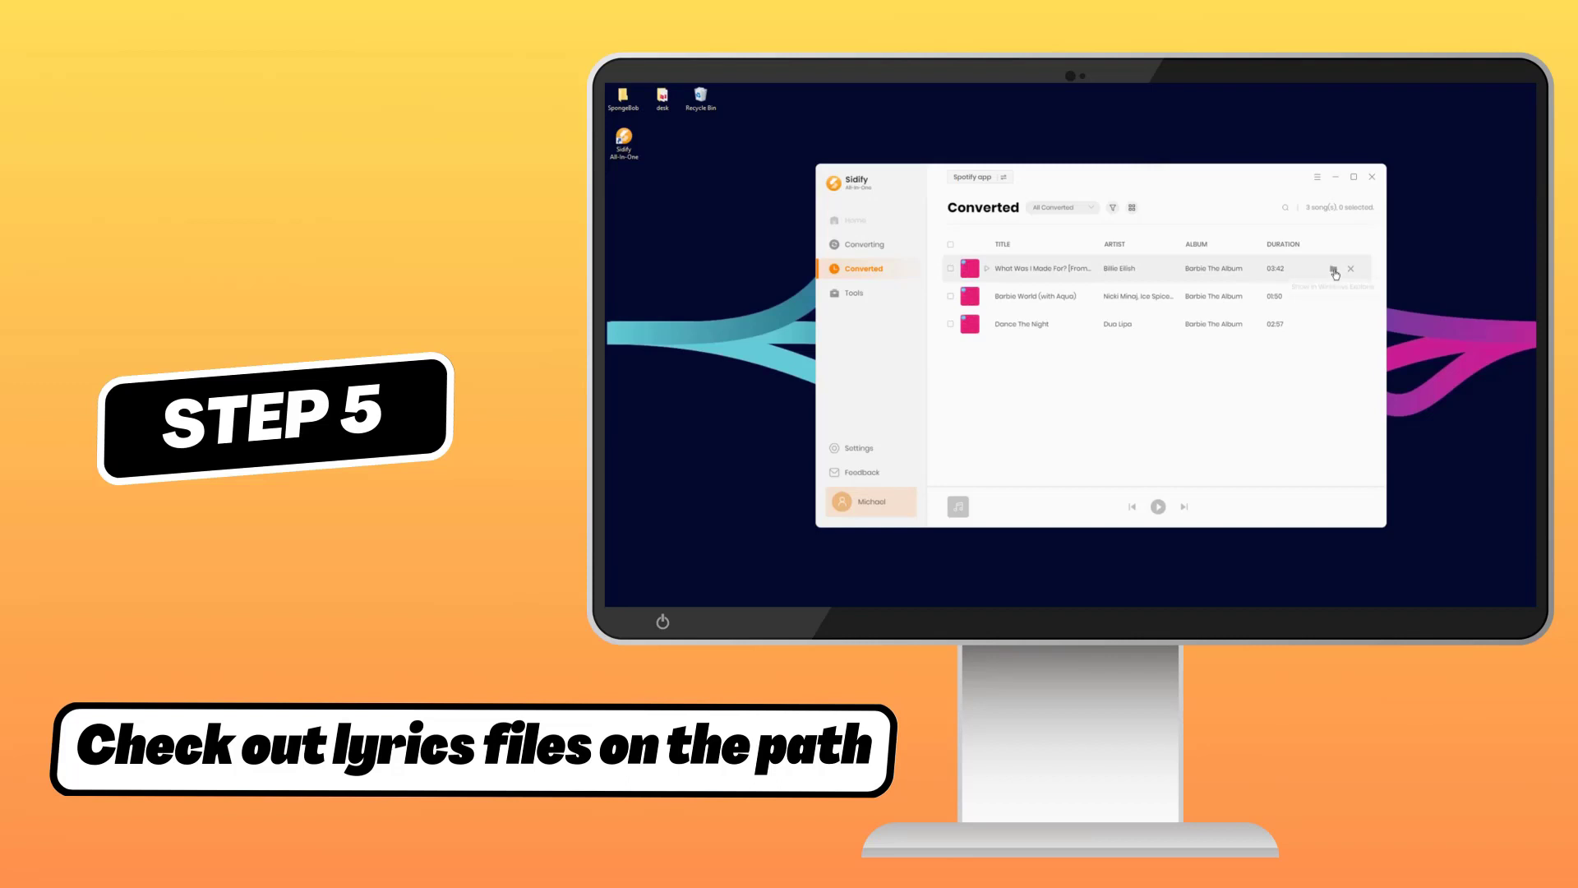
pyautogui.click(1334, 268)
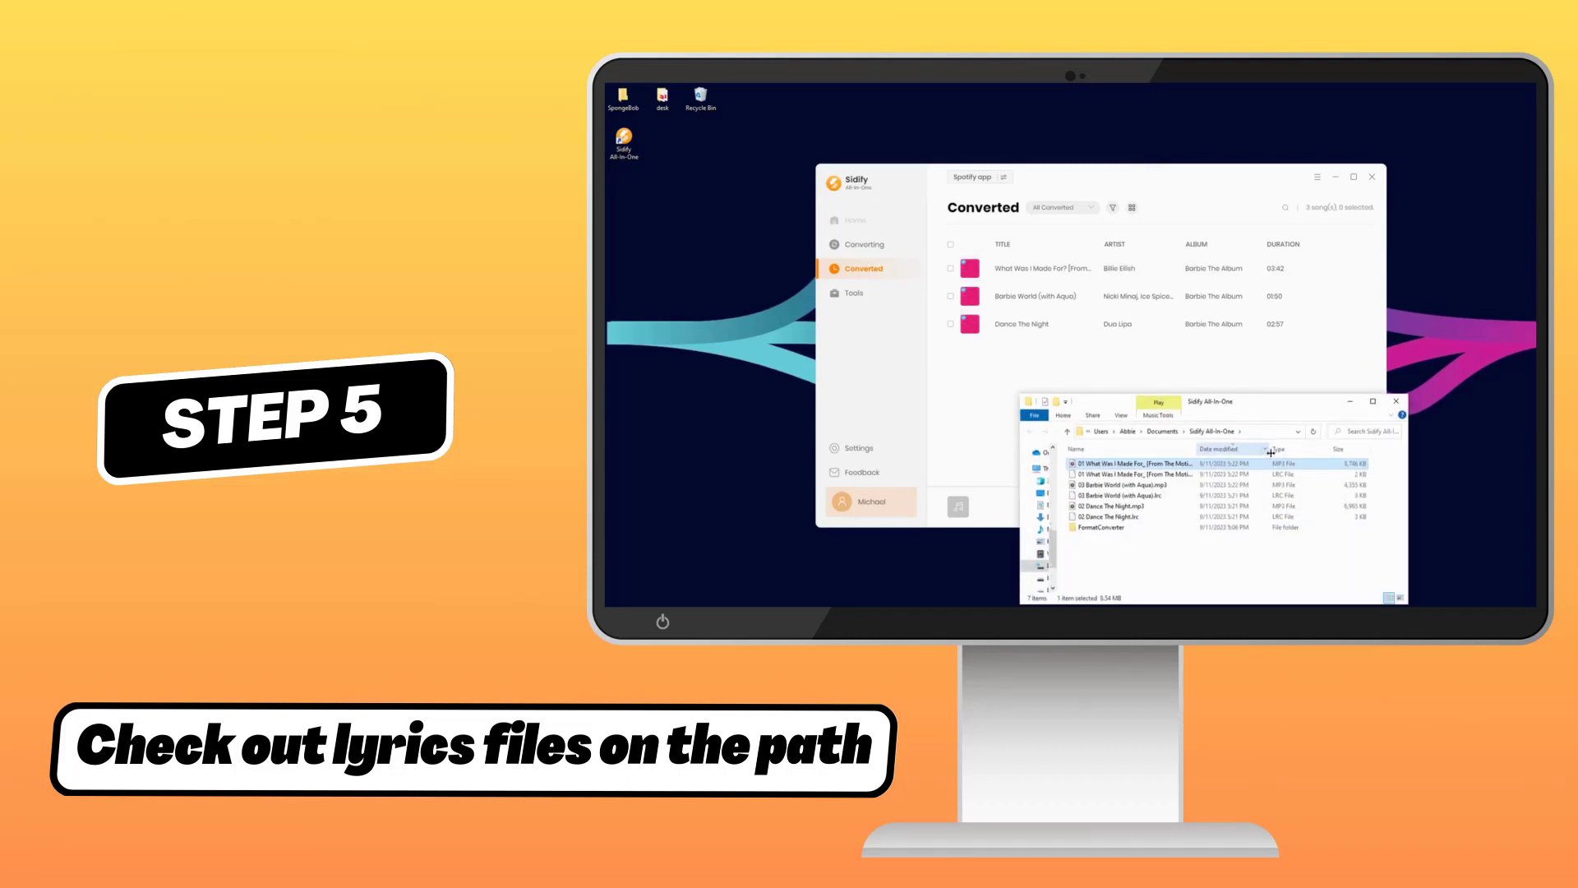
pyautogui.click(1135, 473)
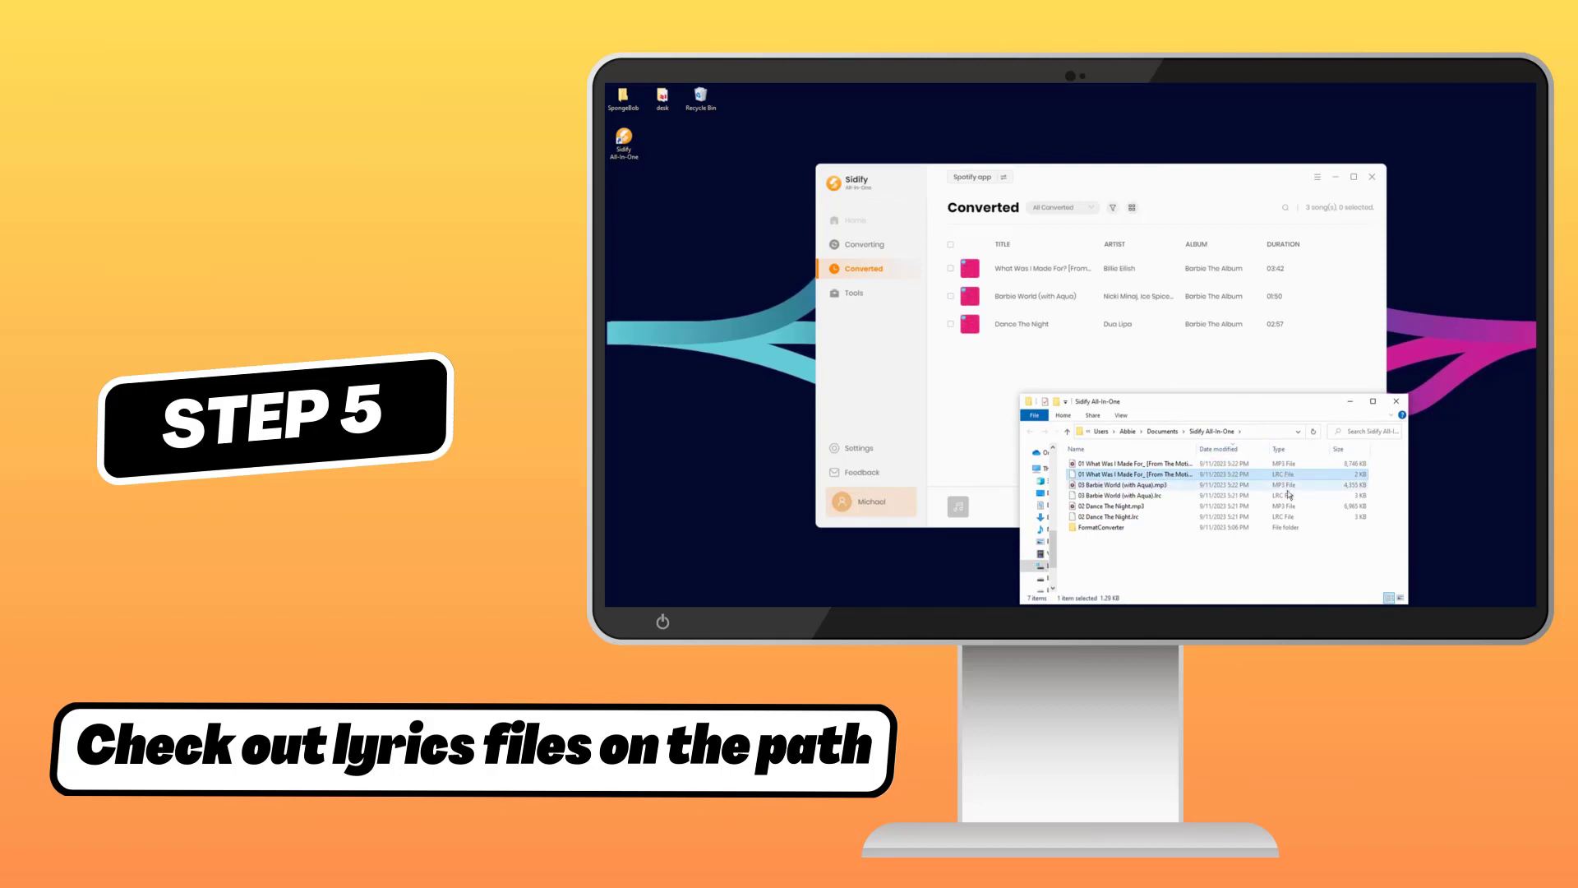